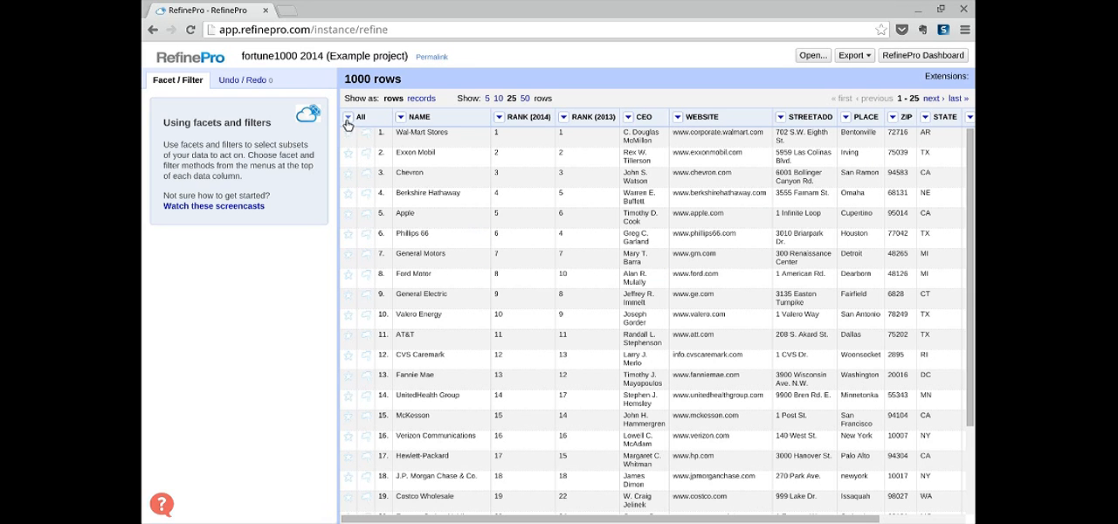
Facet on STATE and include AL, AR and AZ to show 25 rows.
left_click(350, 116)
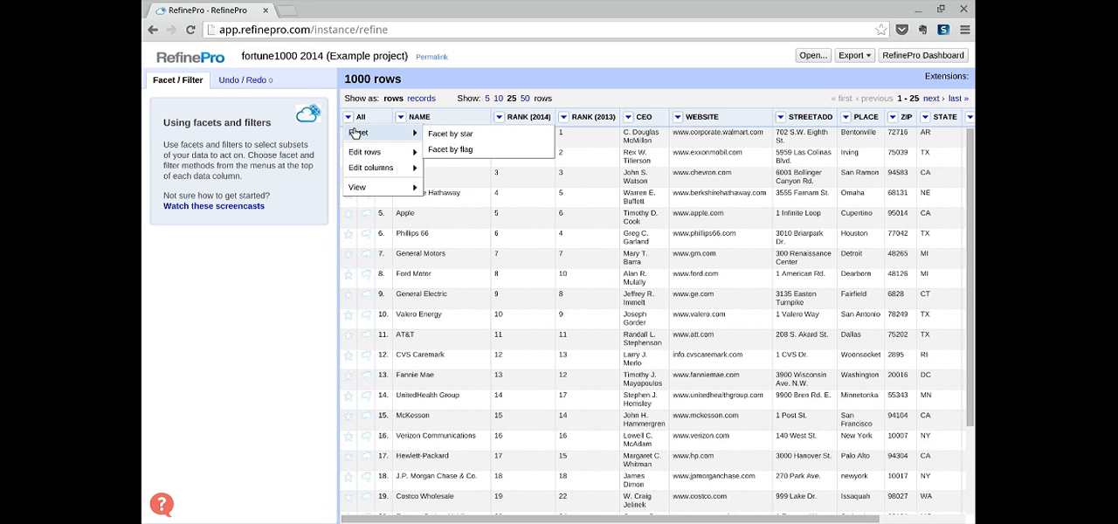
mouse_move(370, 151)
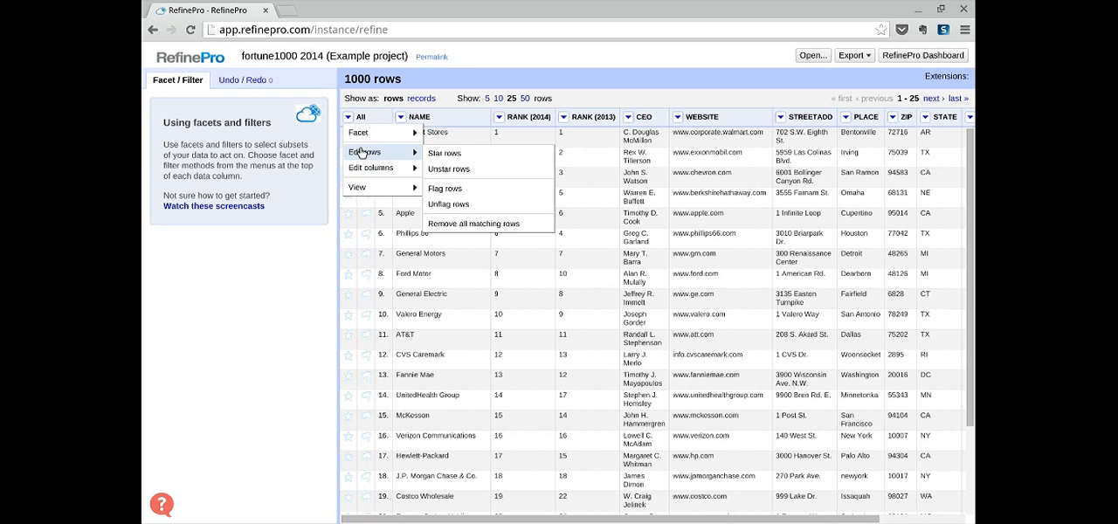
mouse_move(367, 168)
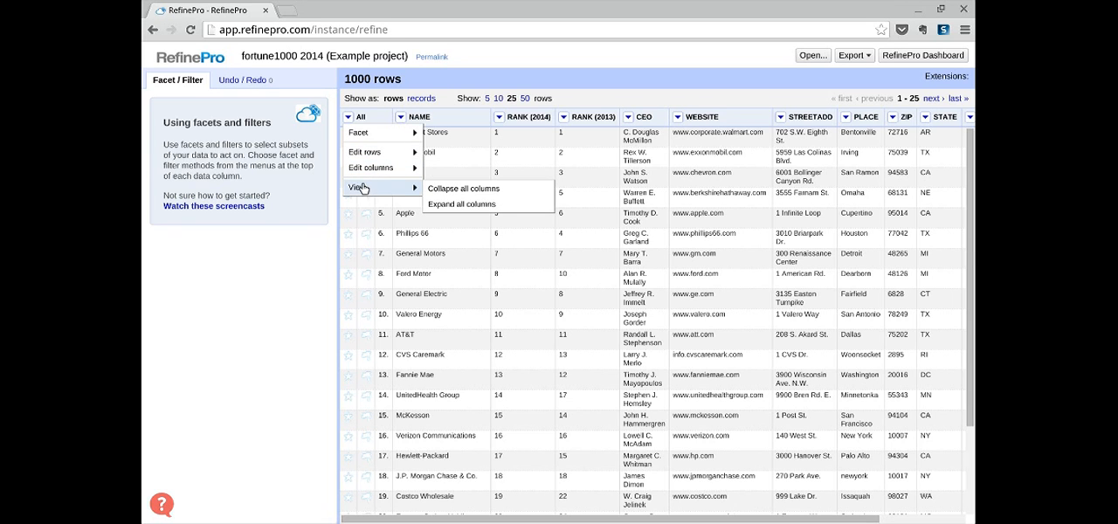
mouse_move(364, 188)
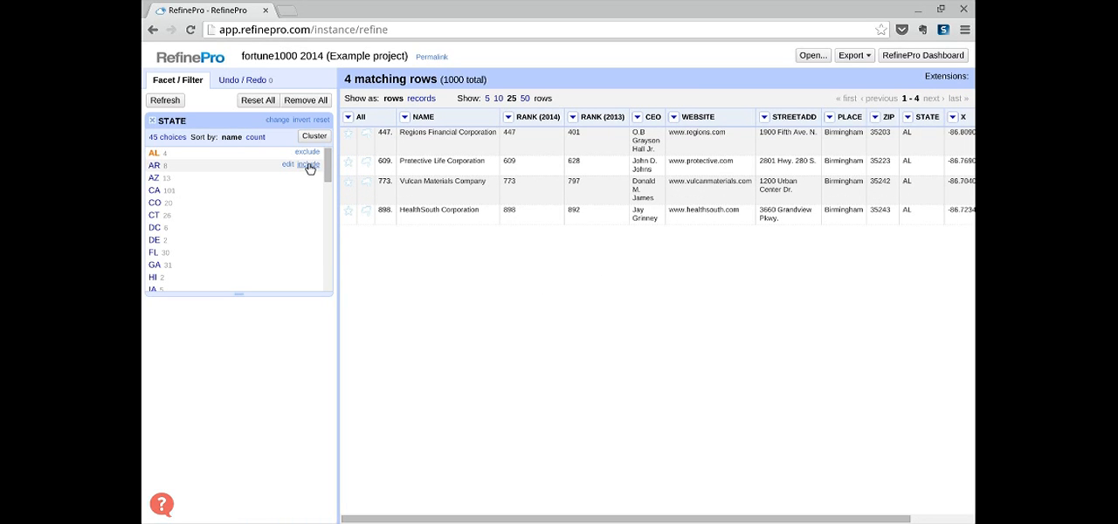
left_click(307, 165)
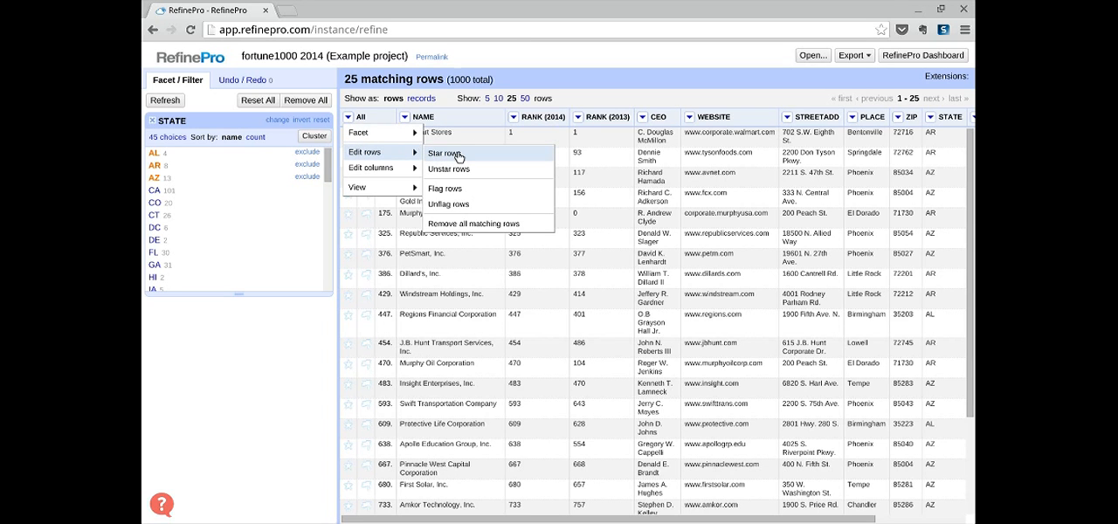
Star the 25 AL, AR and AZ rows via All > Edit rows > Star rows.
left_click(446, 154)
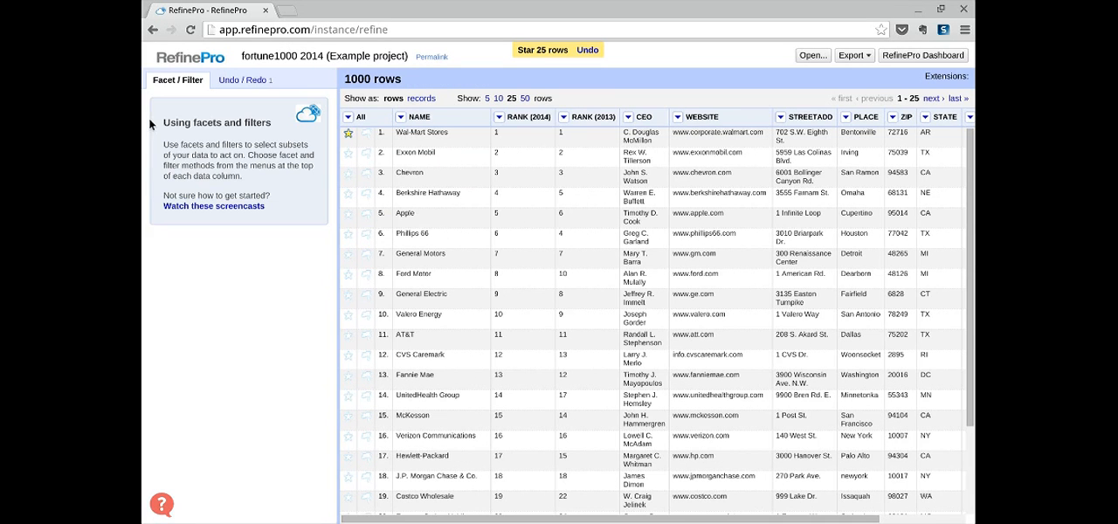
scroll("down", 3)
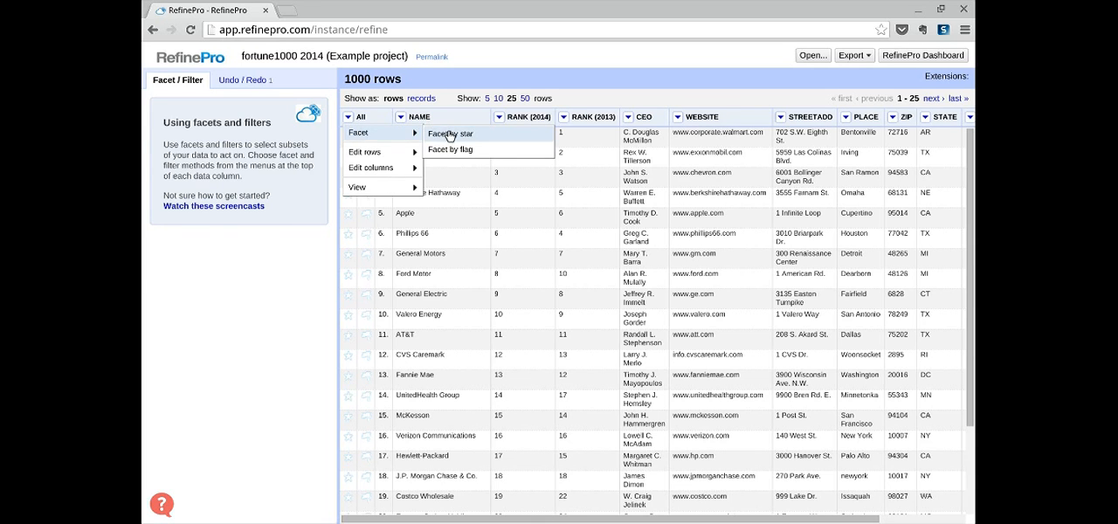
Filter to starred rows with a star facet, then unstar all 25 of them.
left_click(449, 133)
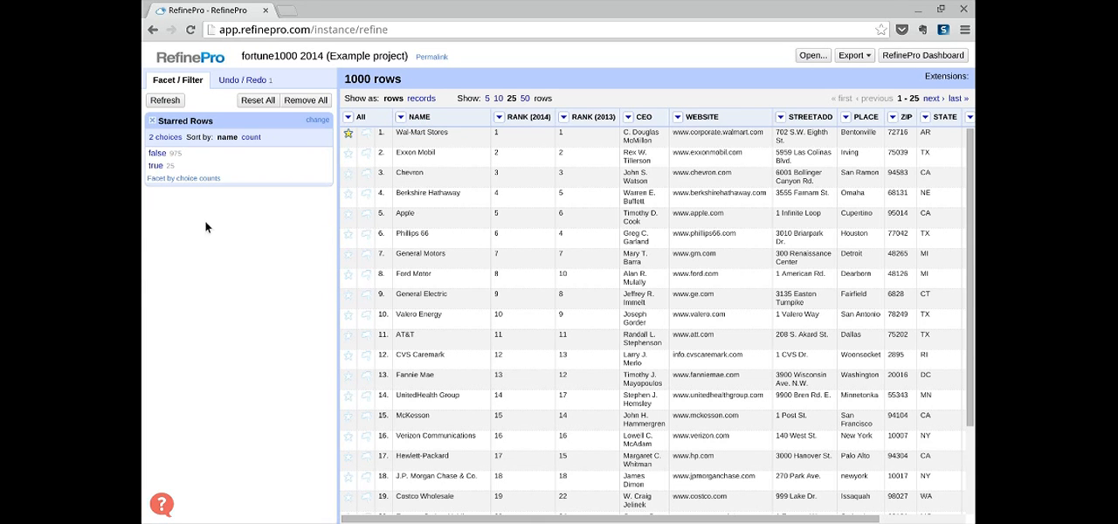
mouse_move(155, 166)
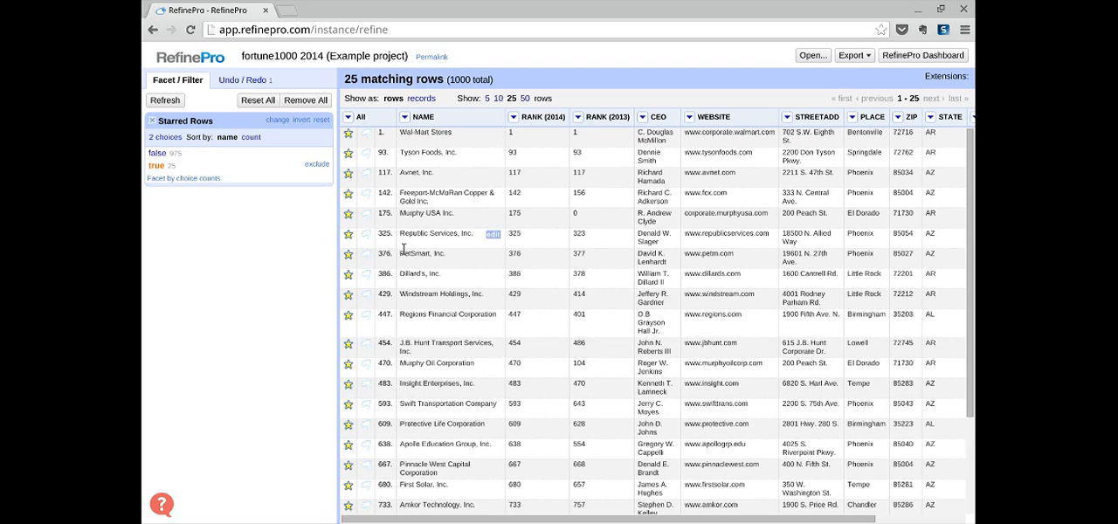
scroll("down", 3)
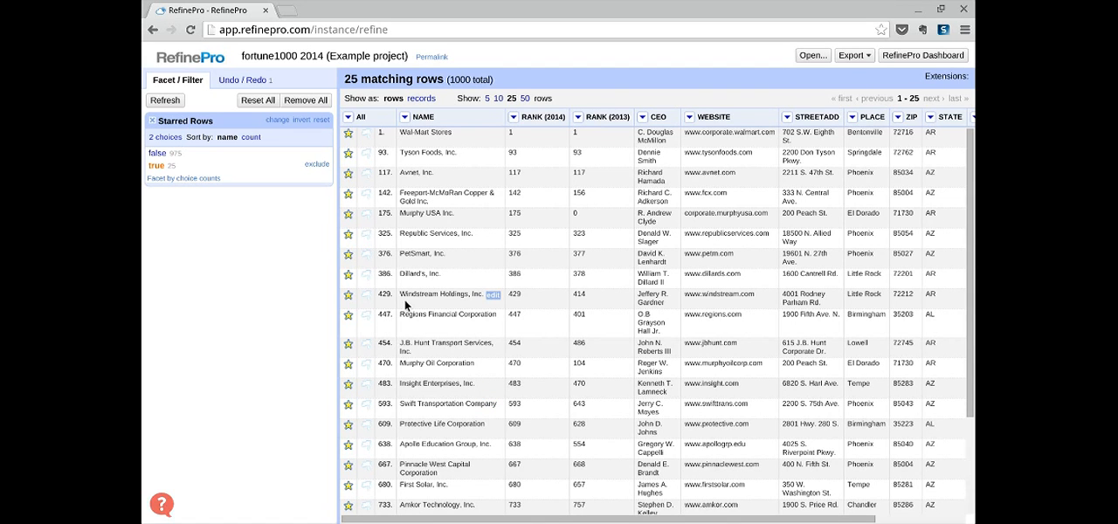
mouse_move(316, 233)
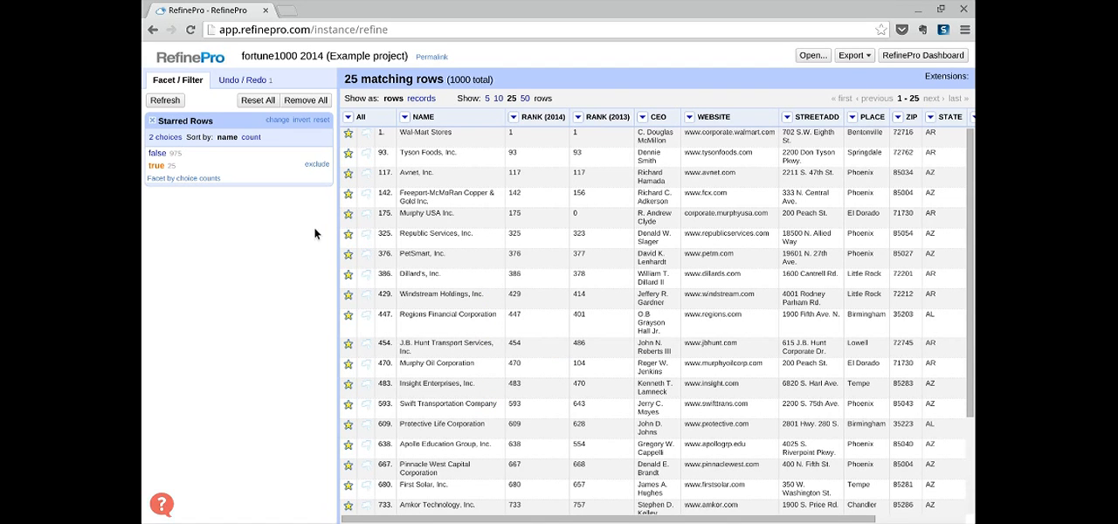
mouse_move(271, 170)
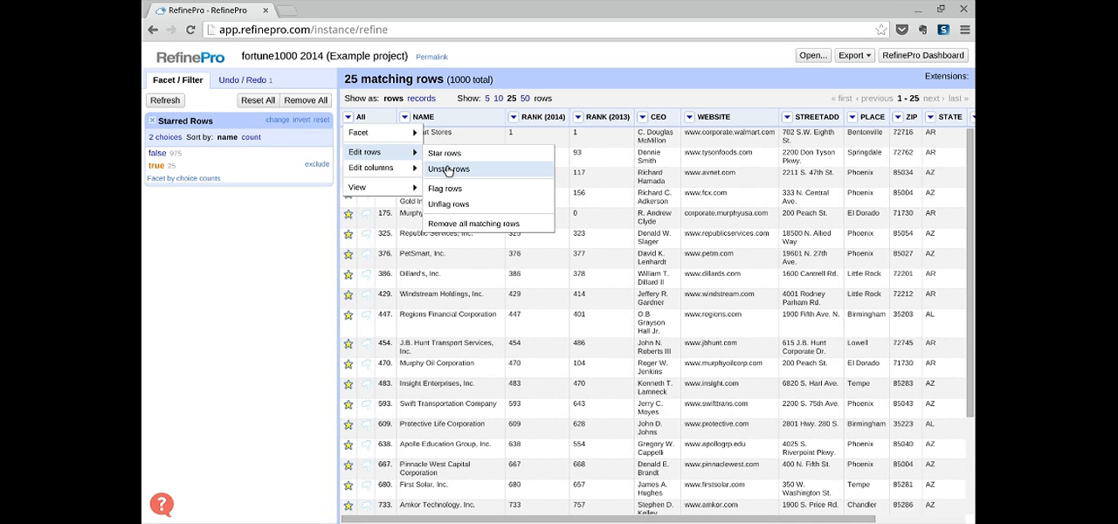
left_click(447, 169)
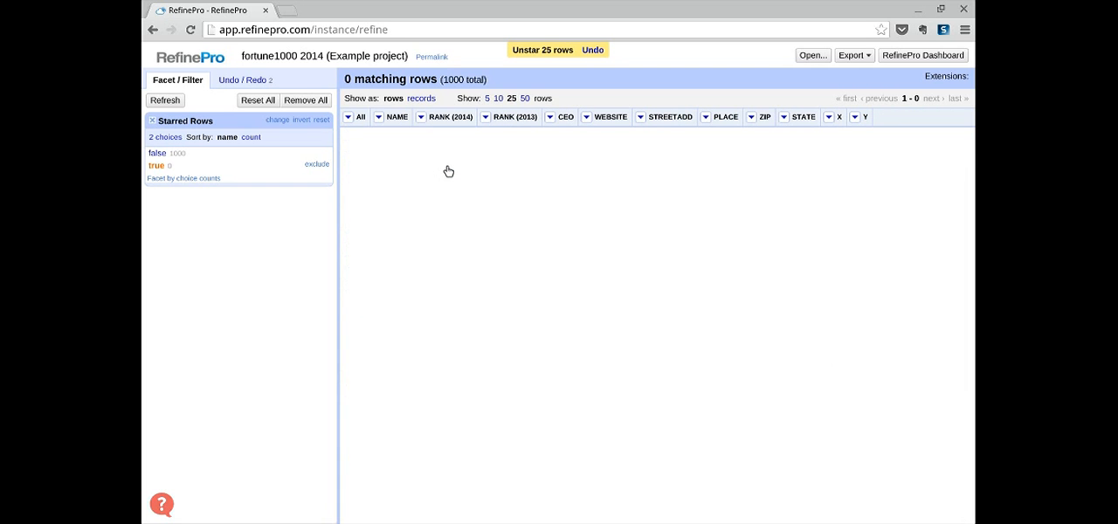